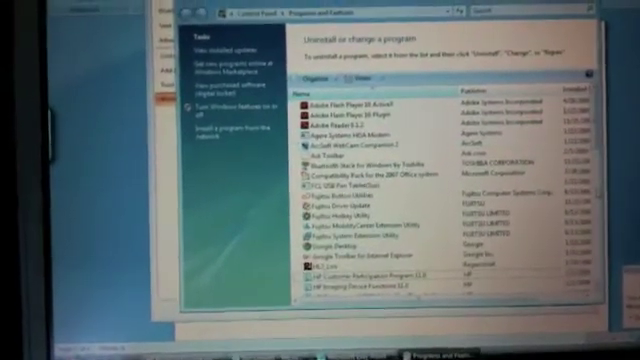
{"action": "scroll", "scroll_direction": "down", "scroll_amount": 3}
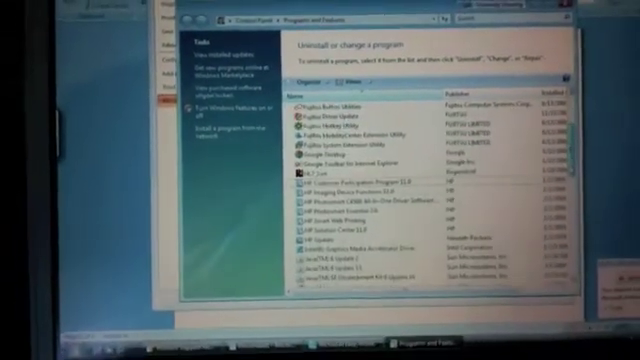